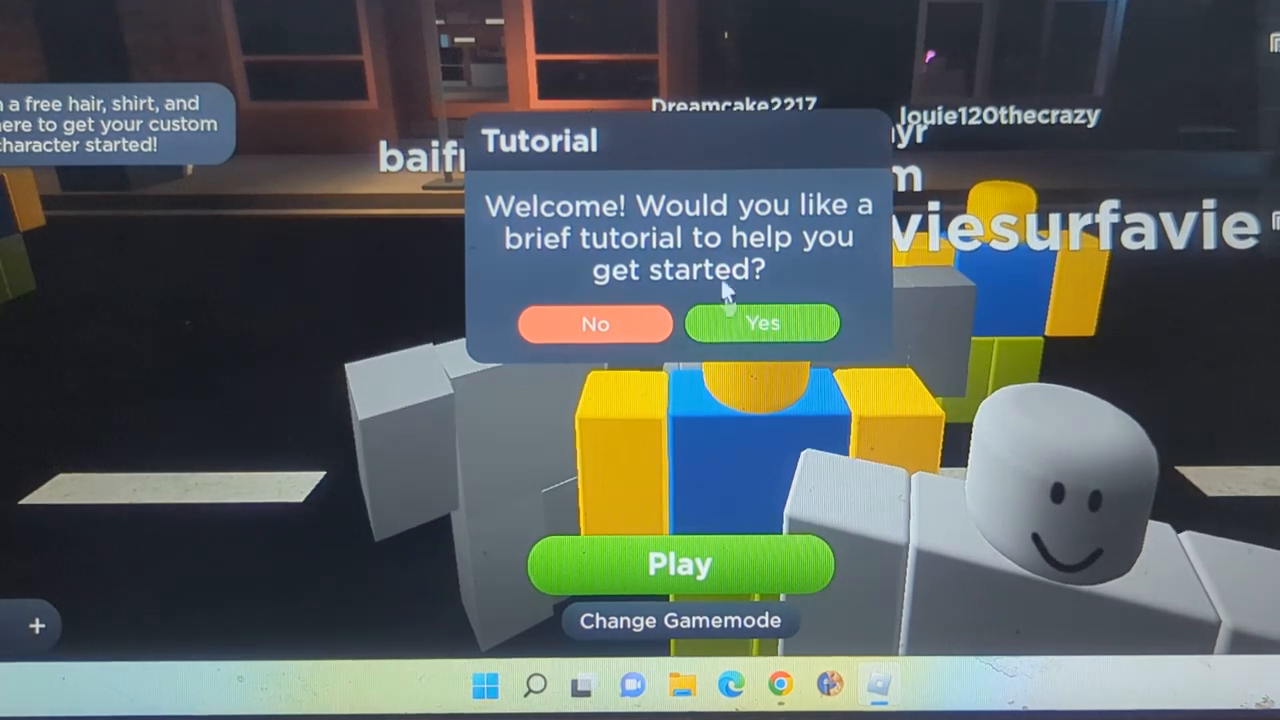
Decline the tutorial offer so the lobby shows the Play option.
click(594, 324)
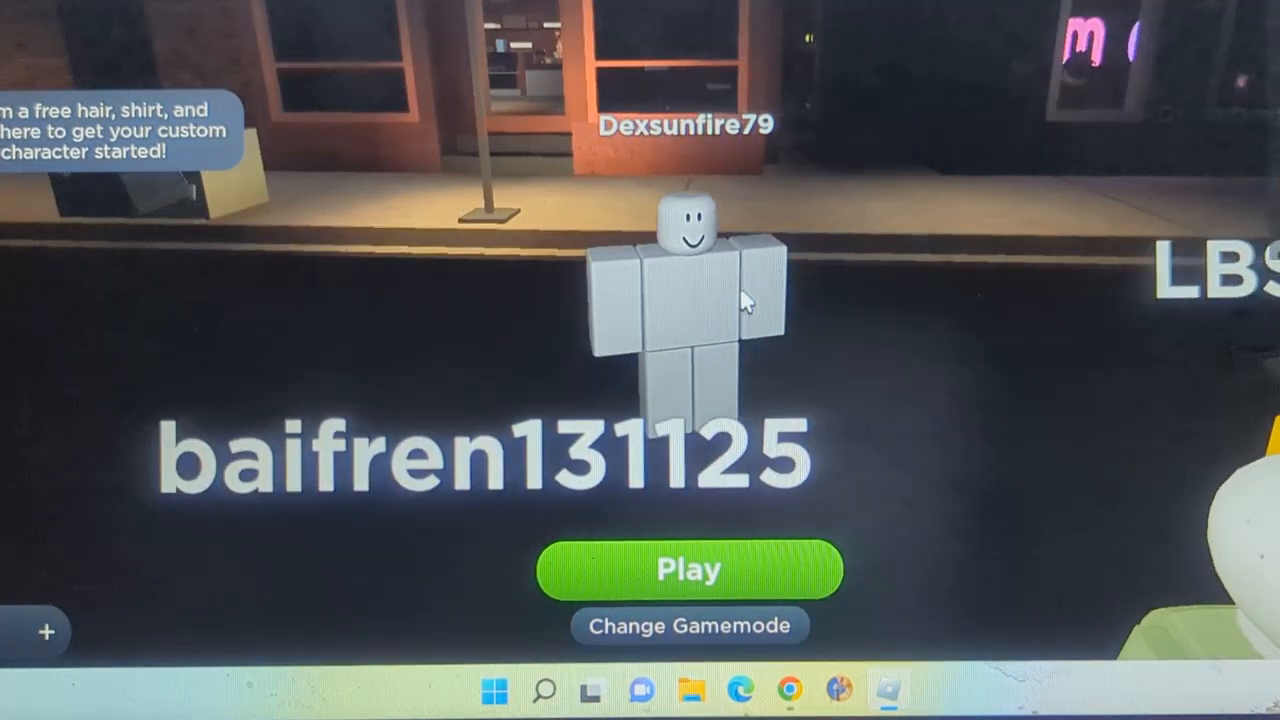
Join the Flicker match queue and wait for the start countdown.
click(688, 568)
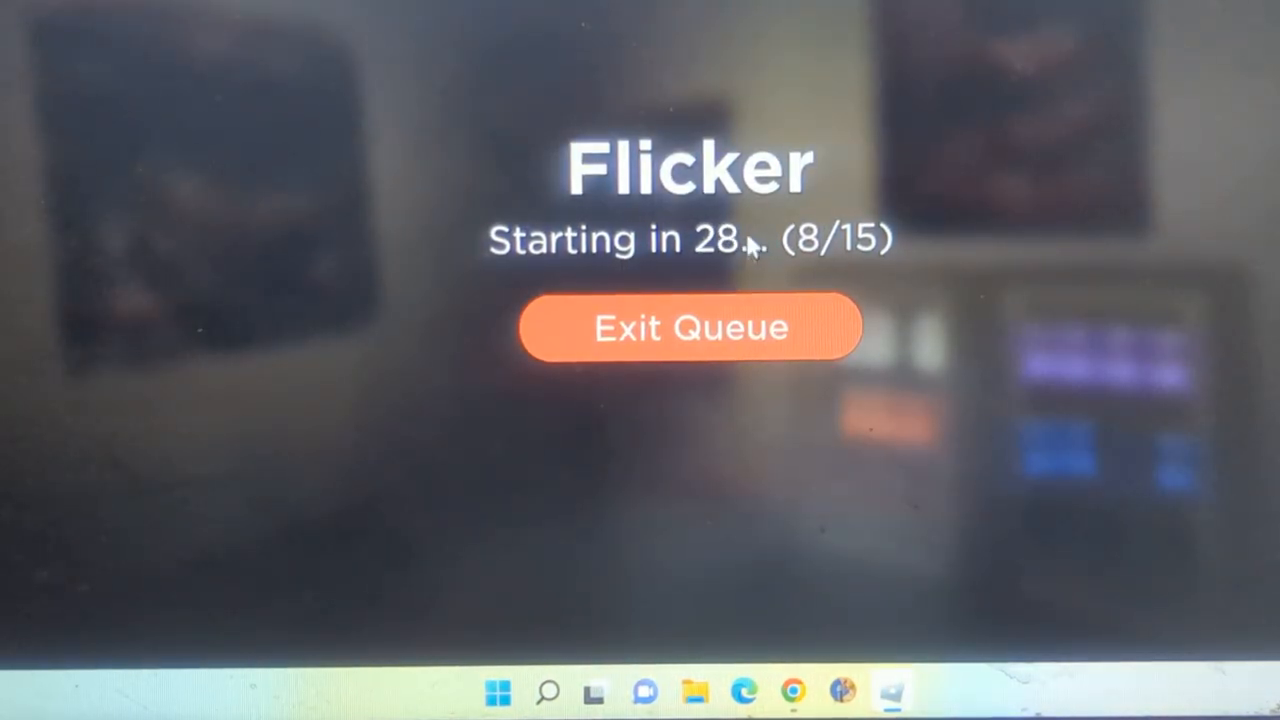
mouse_move(730, 280)
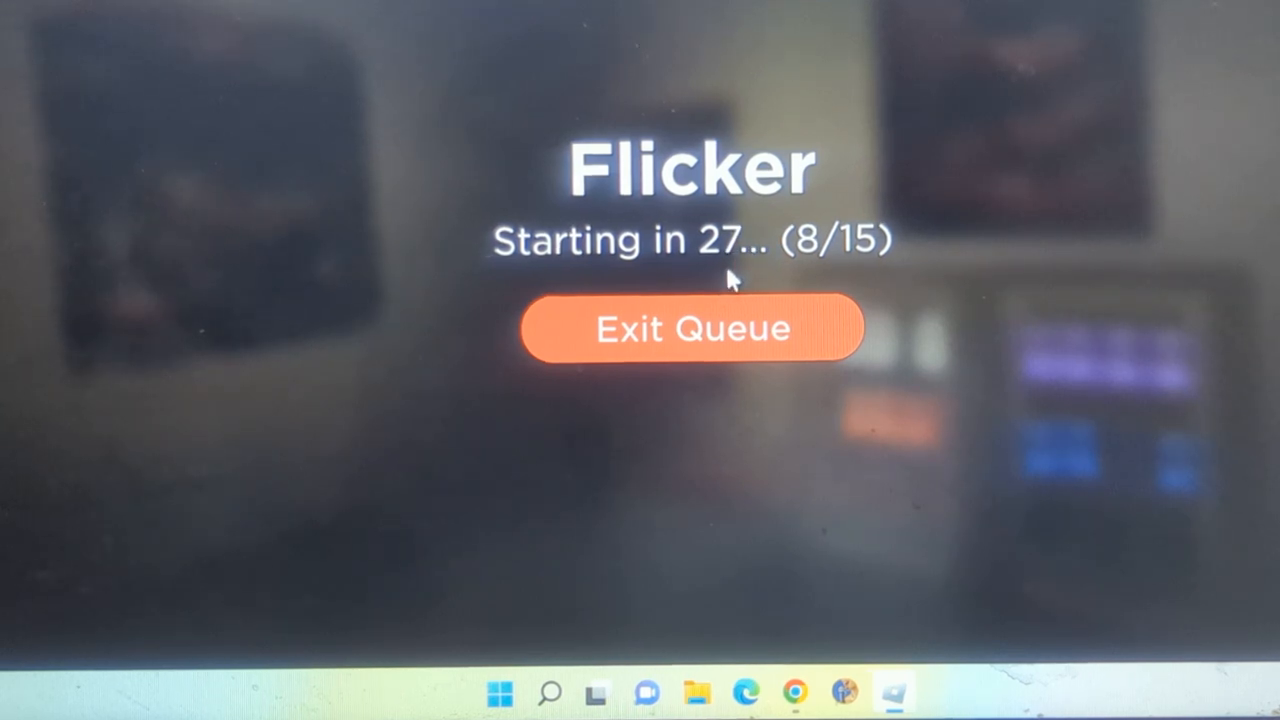
mouse_move(1030, 302)
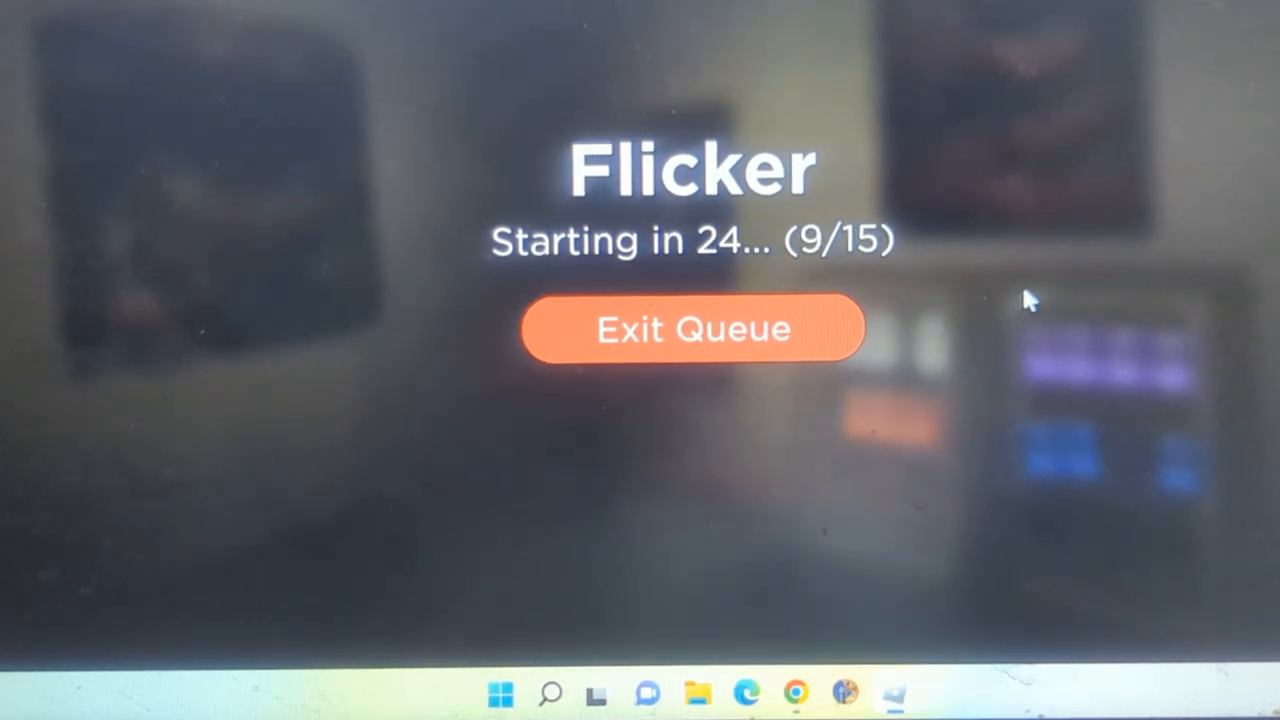
mouse_move(984, 278)
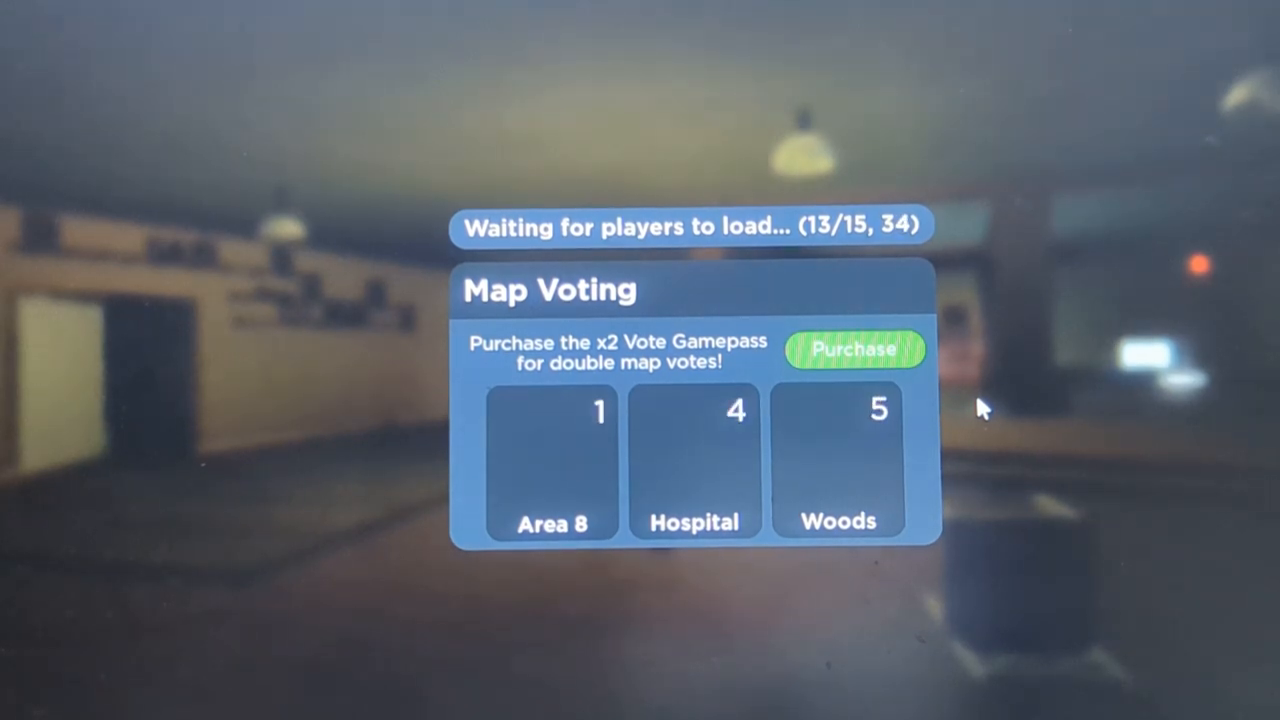
Vote for the Hospital map in Map Voting and keep the vote there.
click(694, 460)
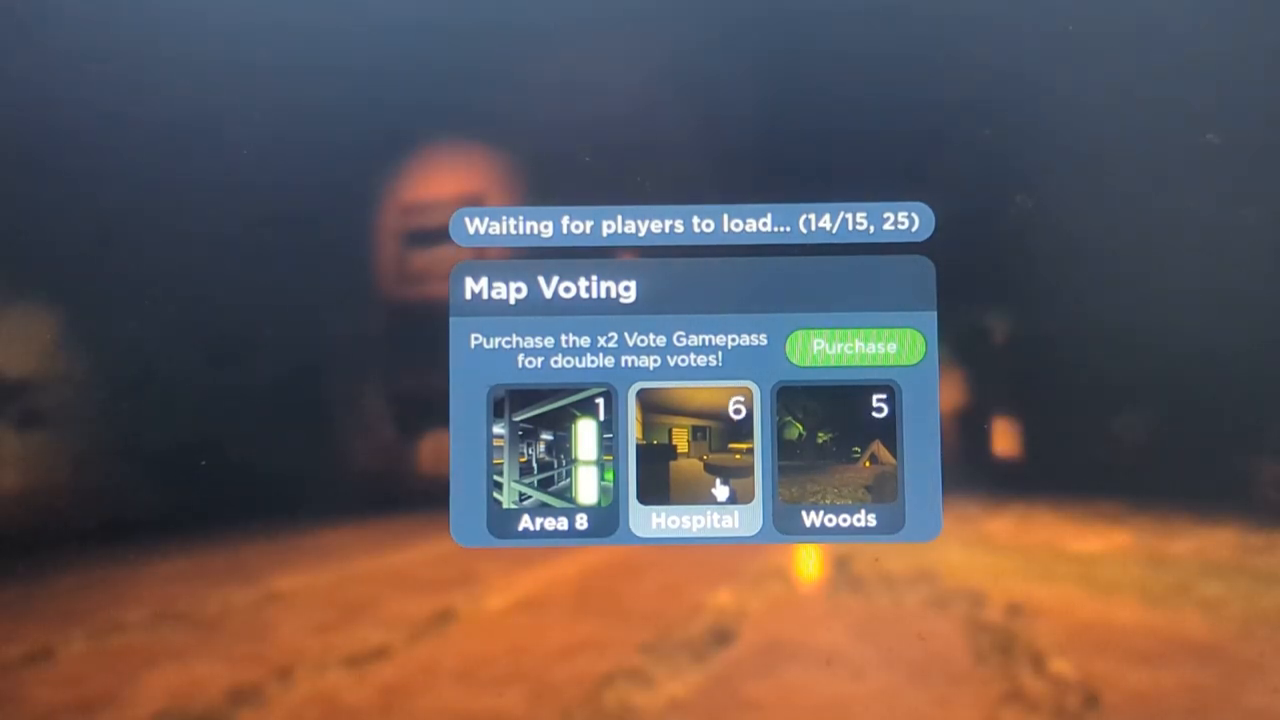
click(838, 456)
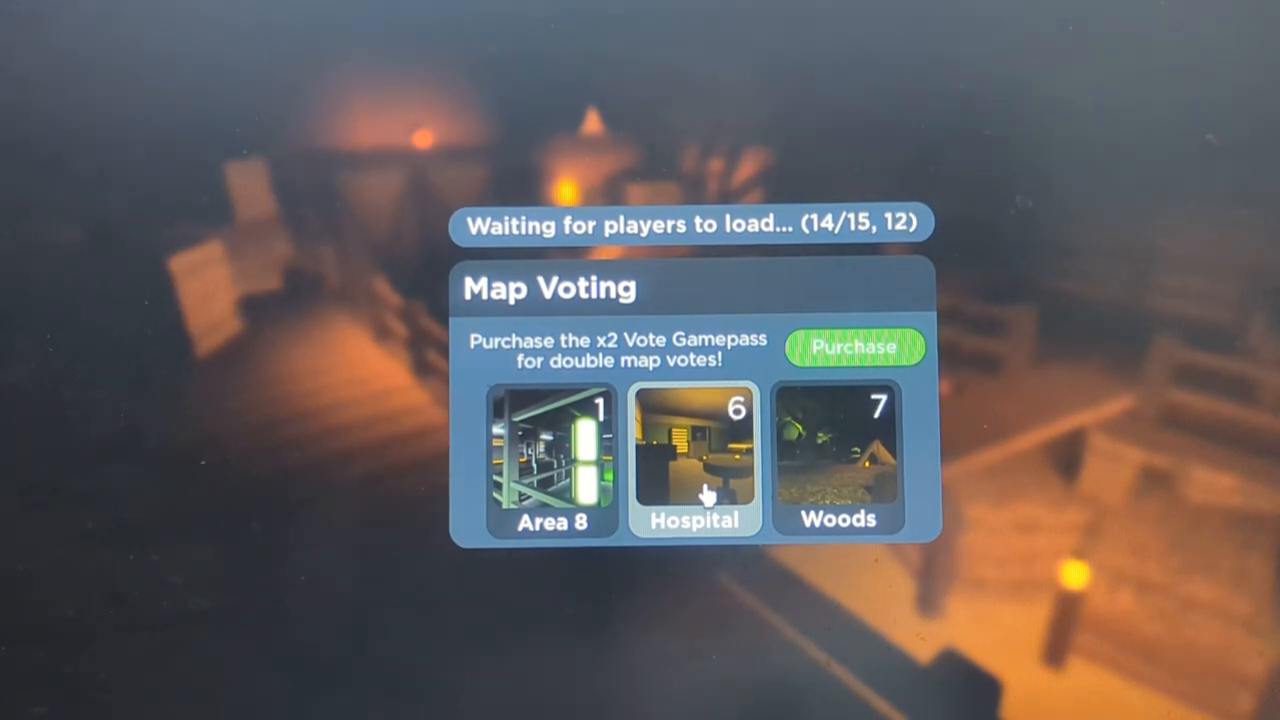
click(694, 460)
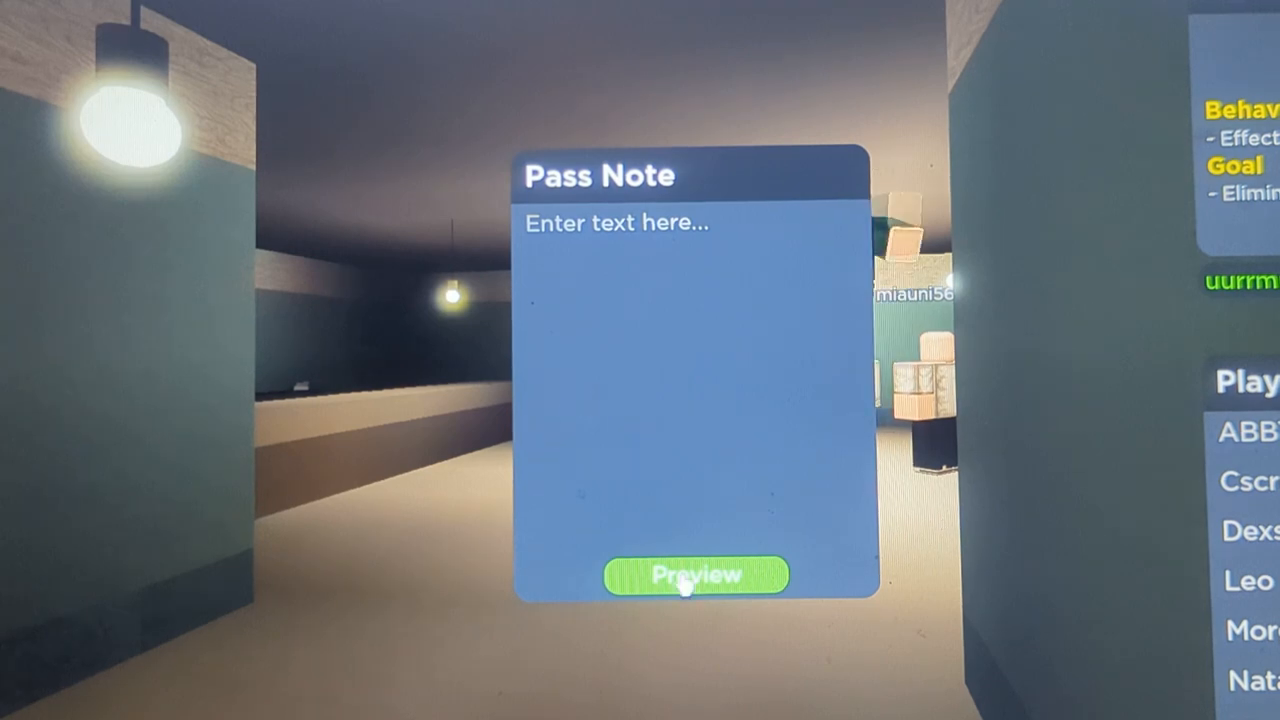
Write "I was a twin" in the journal and close it.
click(692, 576)
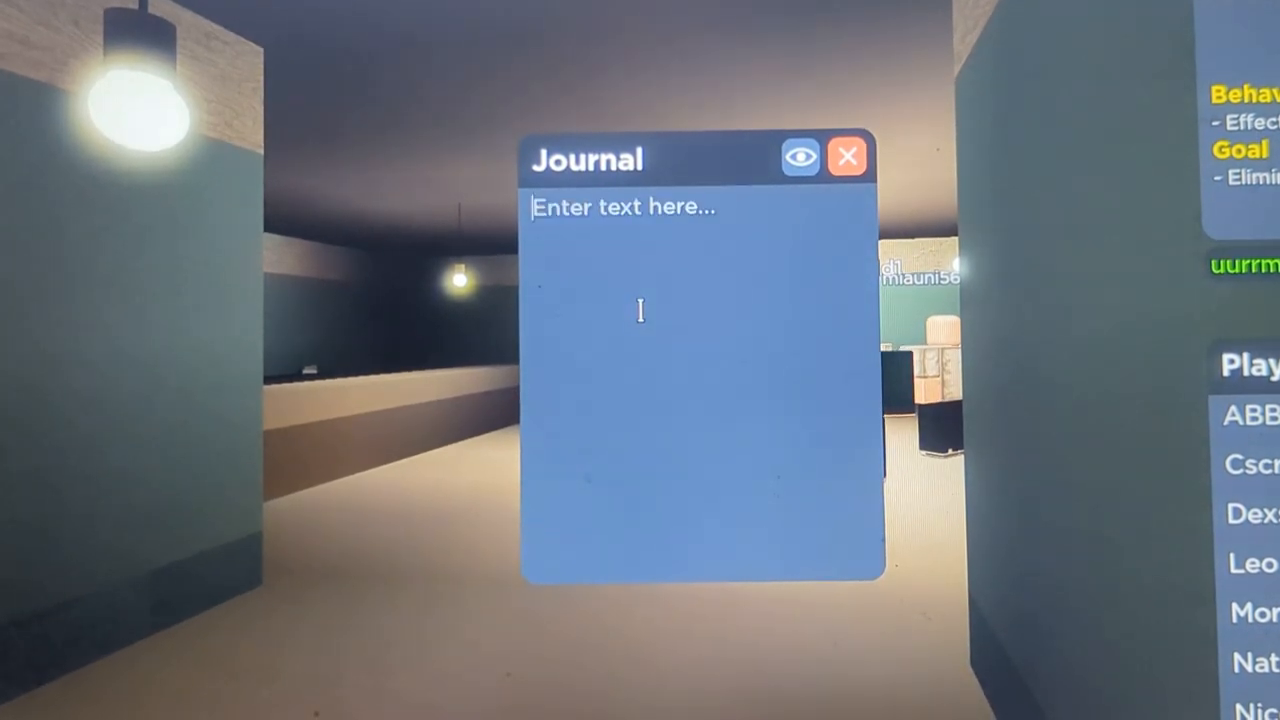
text(I was a t)
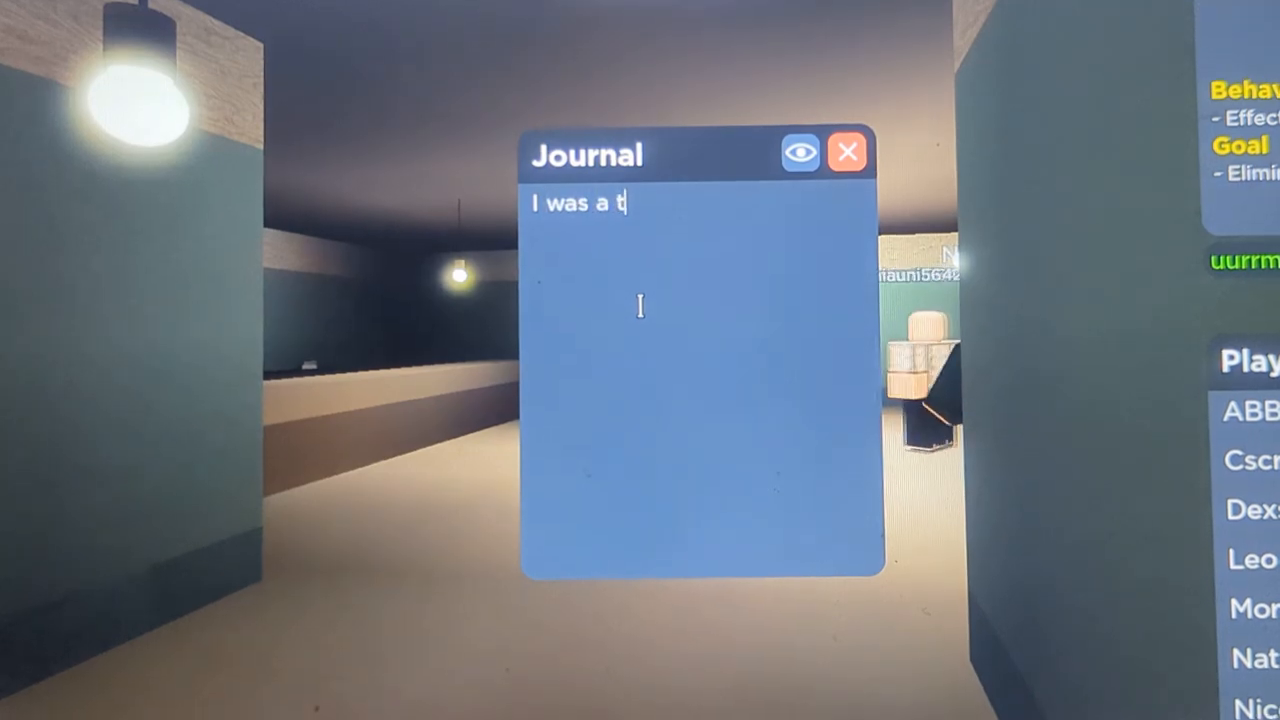
text(win)
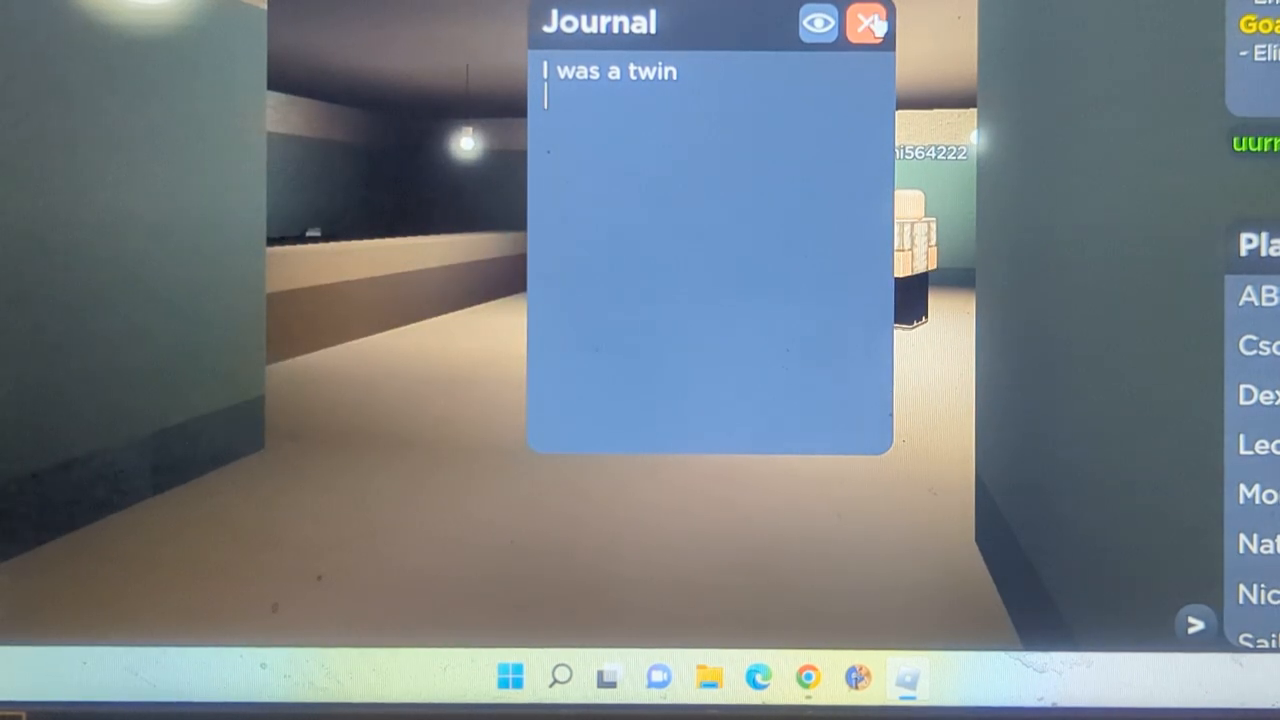
click(866, 22)
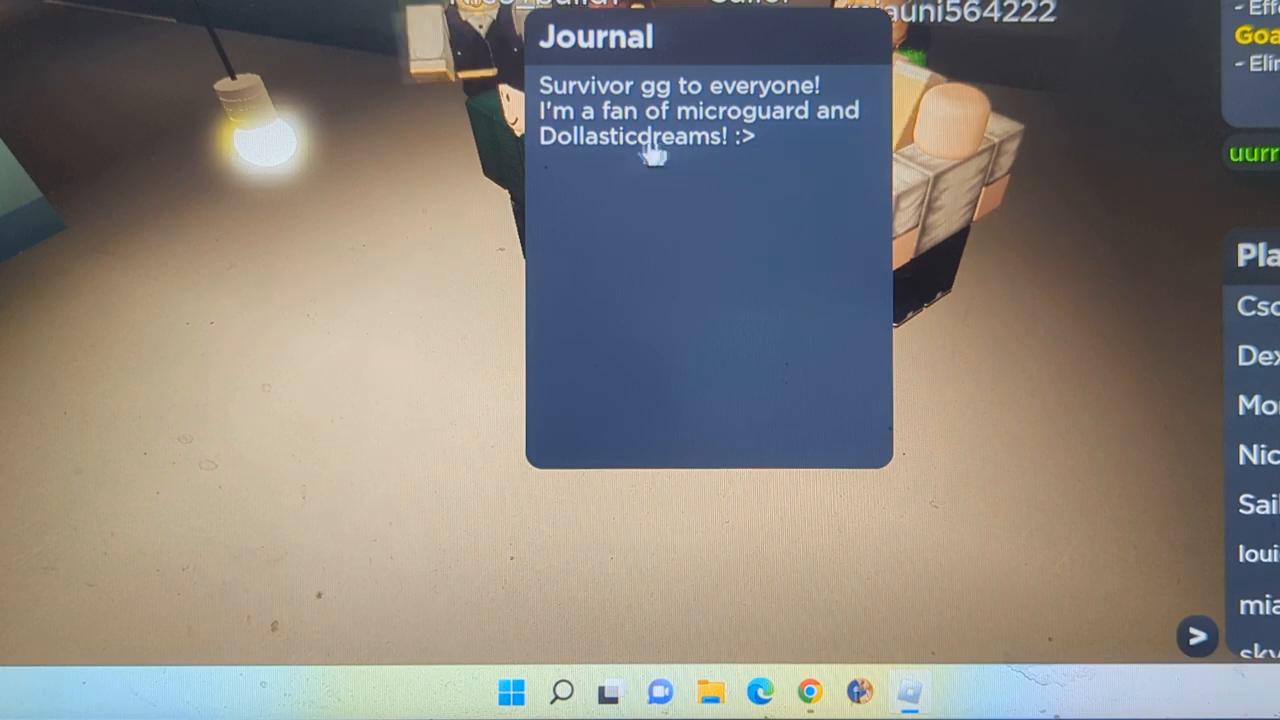
mouse_move(716, 160)
text(I was a twin)
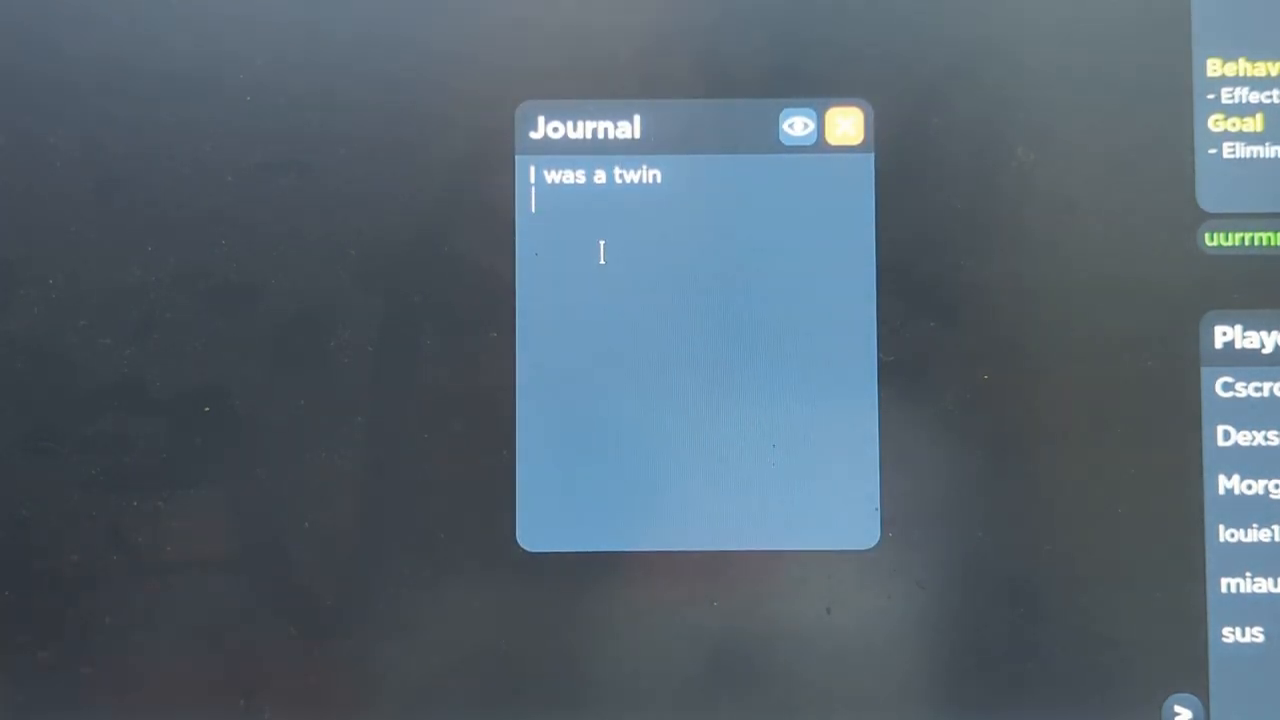
Add "My twin died but I did not ? weird" to the journal.
text(My twin)
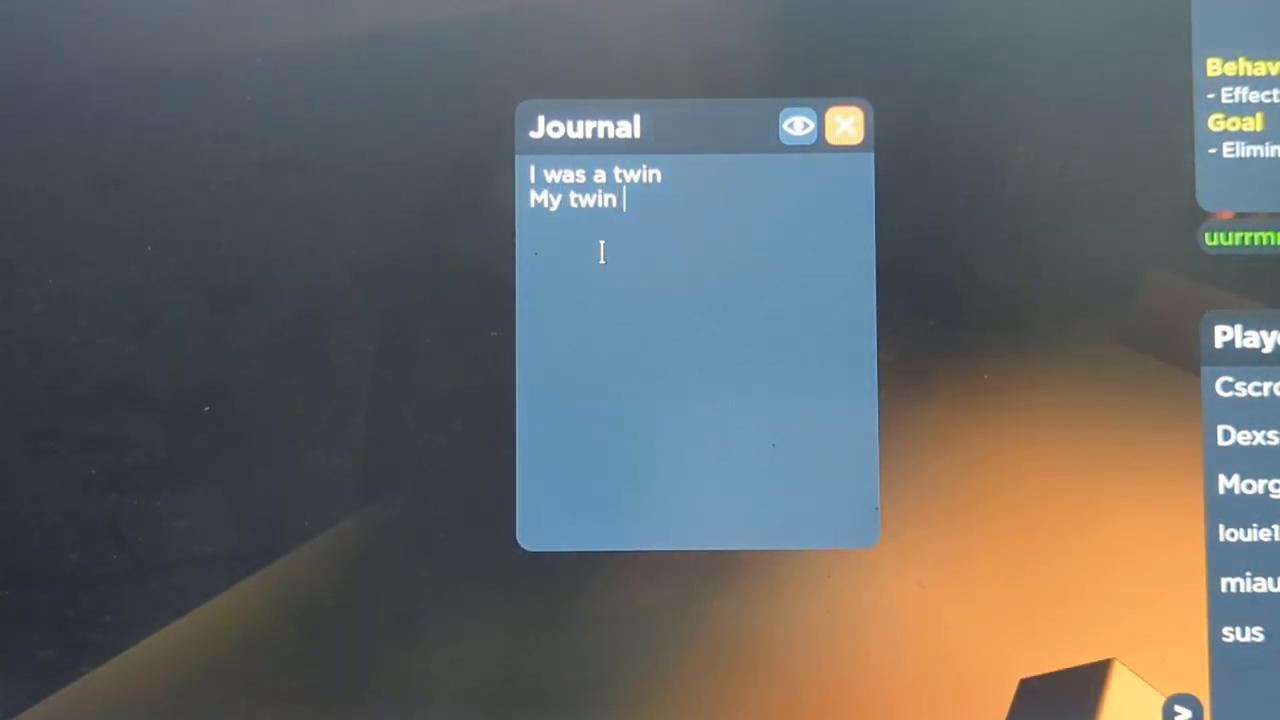
text(died but)
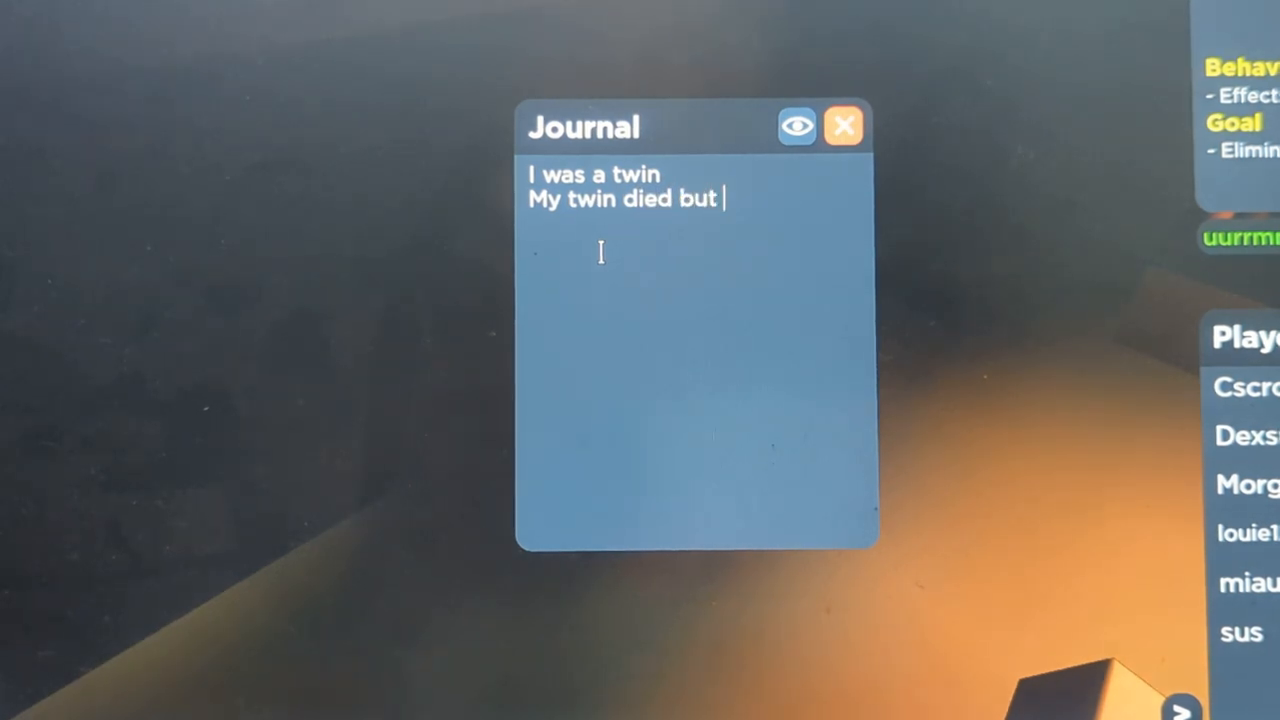
text(I did not)
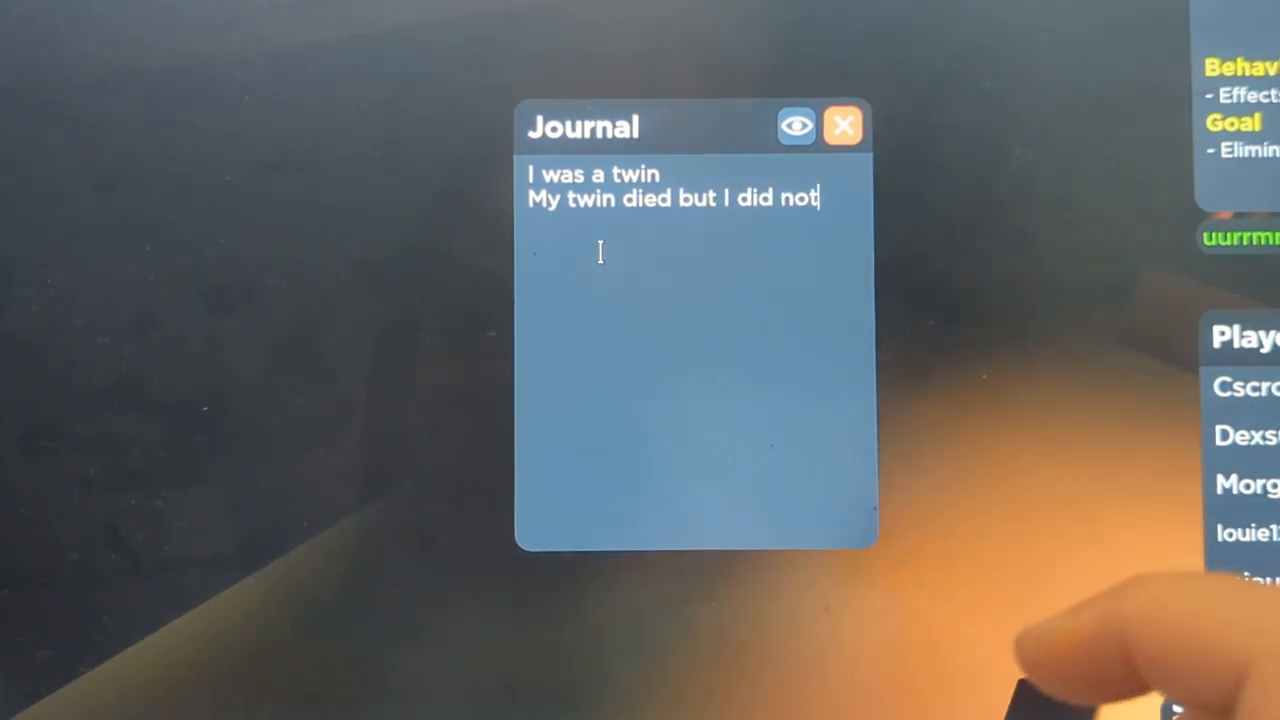
text(?)
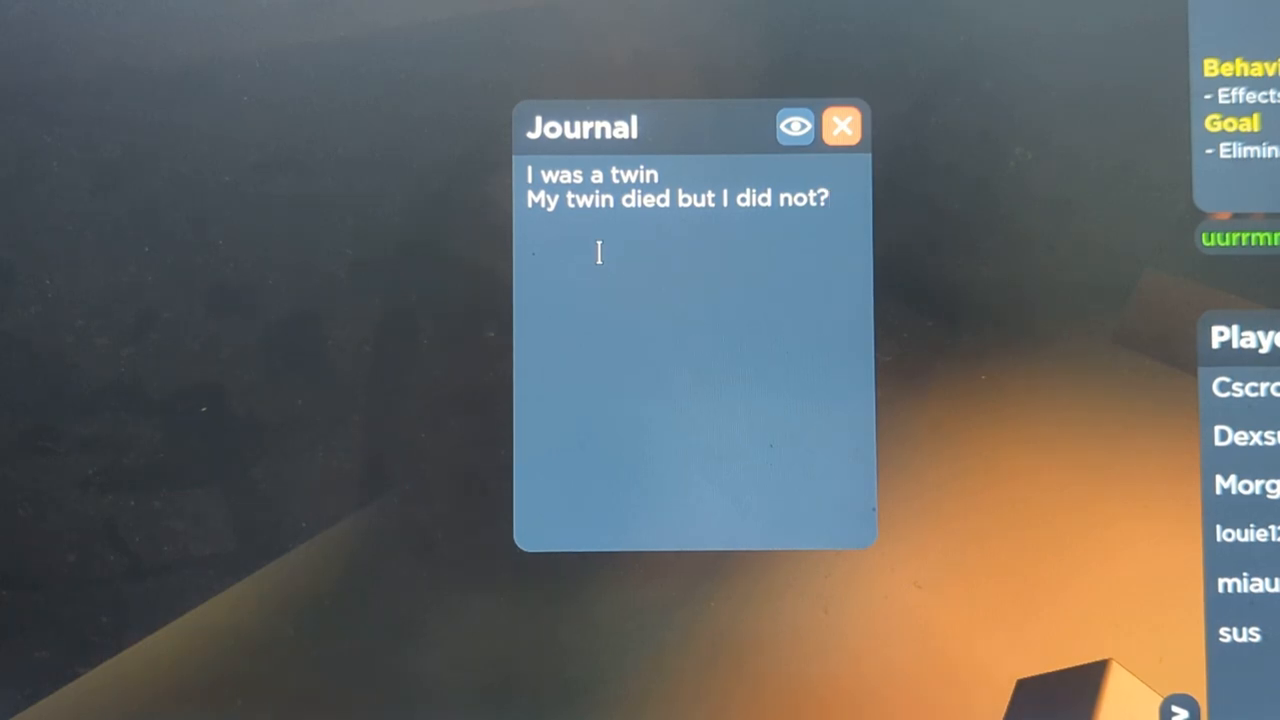
text(weird)
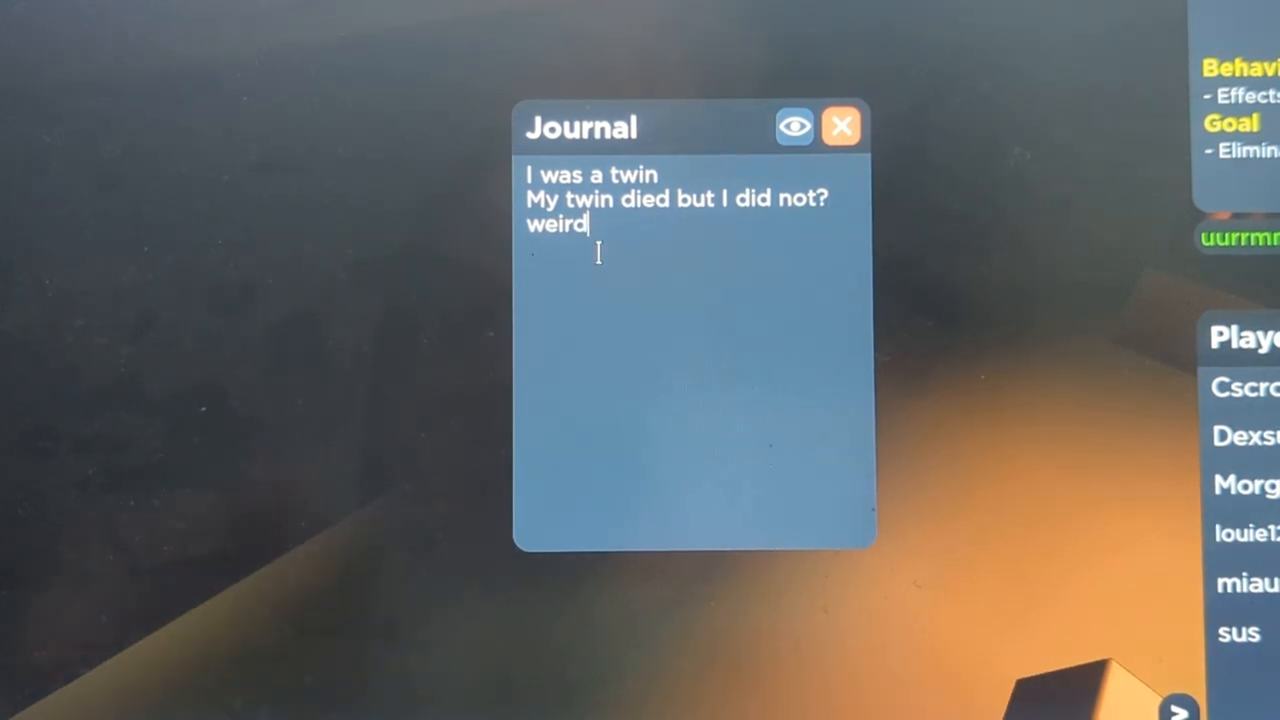
click(840, 124)
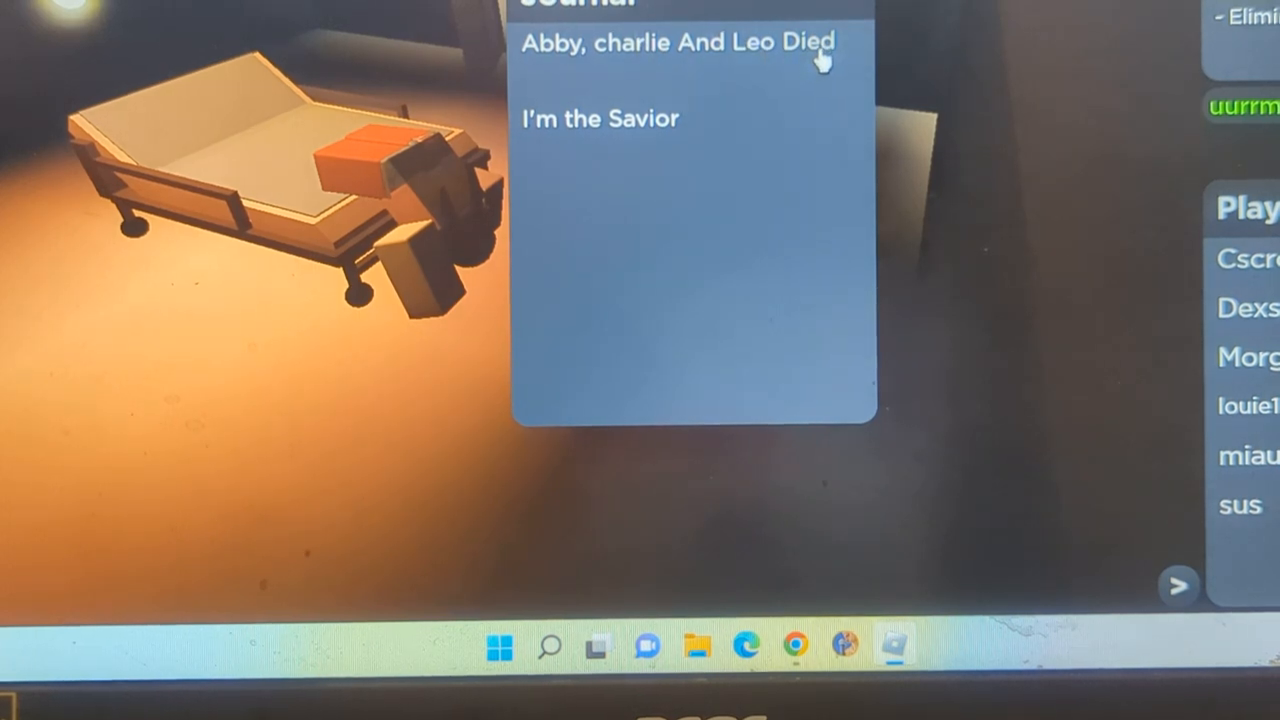
mouse_move(664, 136)
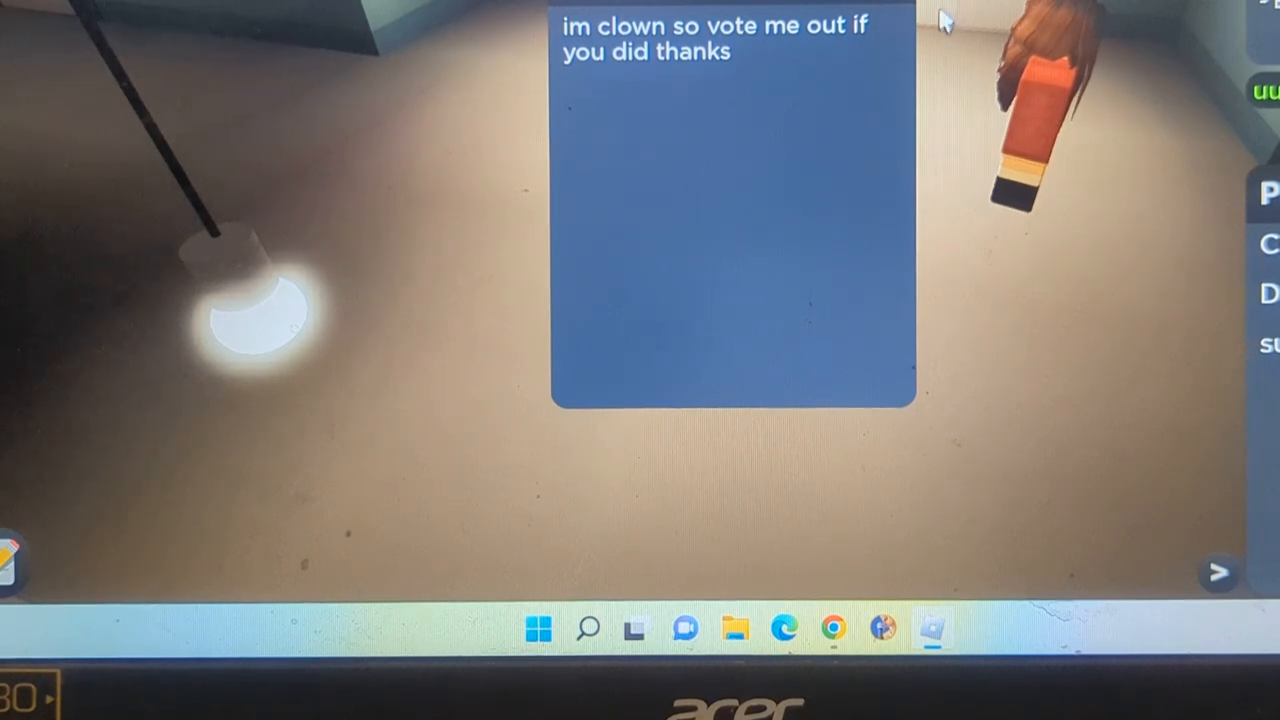
mouse_move(940, 204)
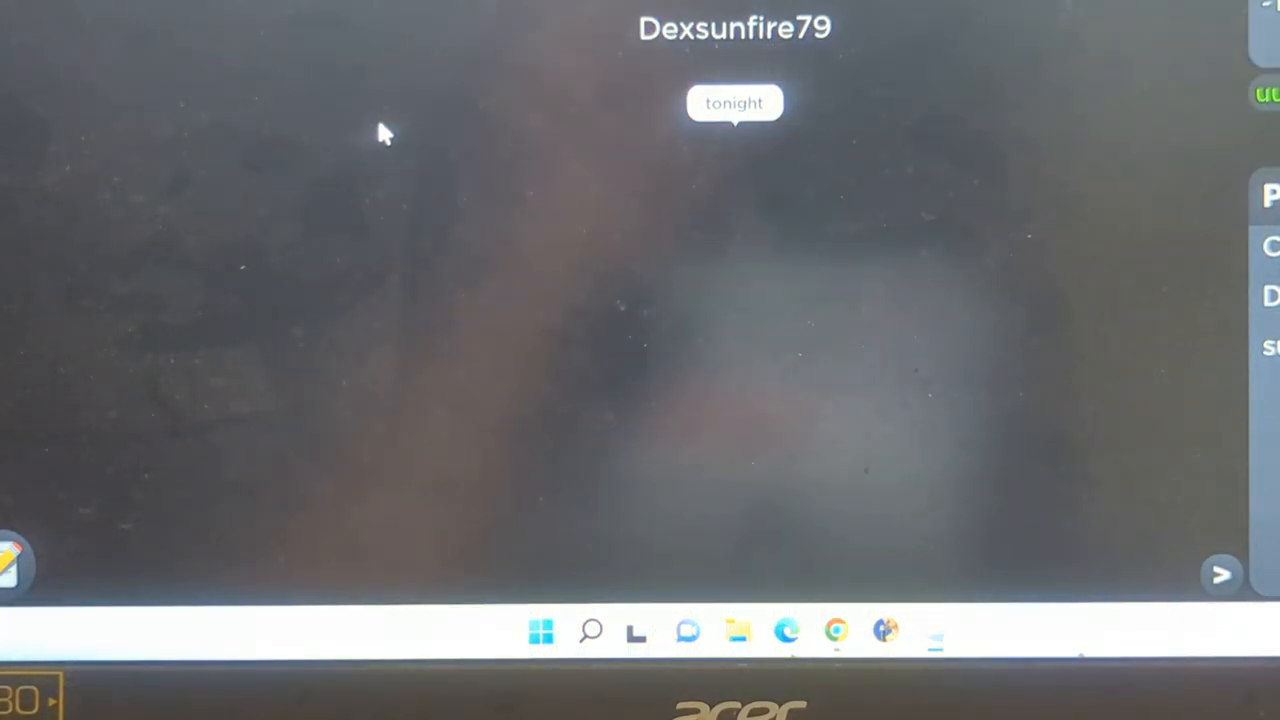
mouse_move(744, 280)
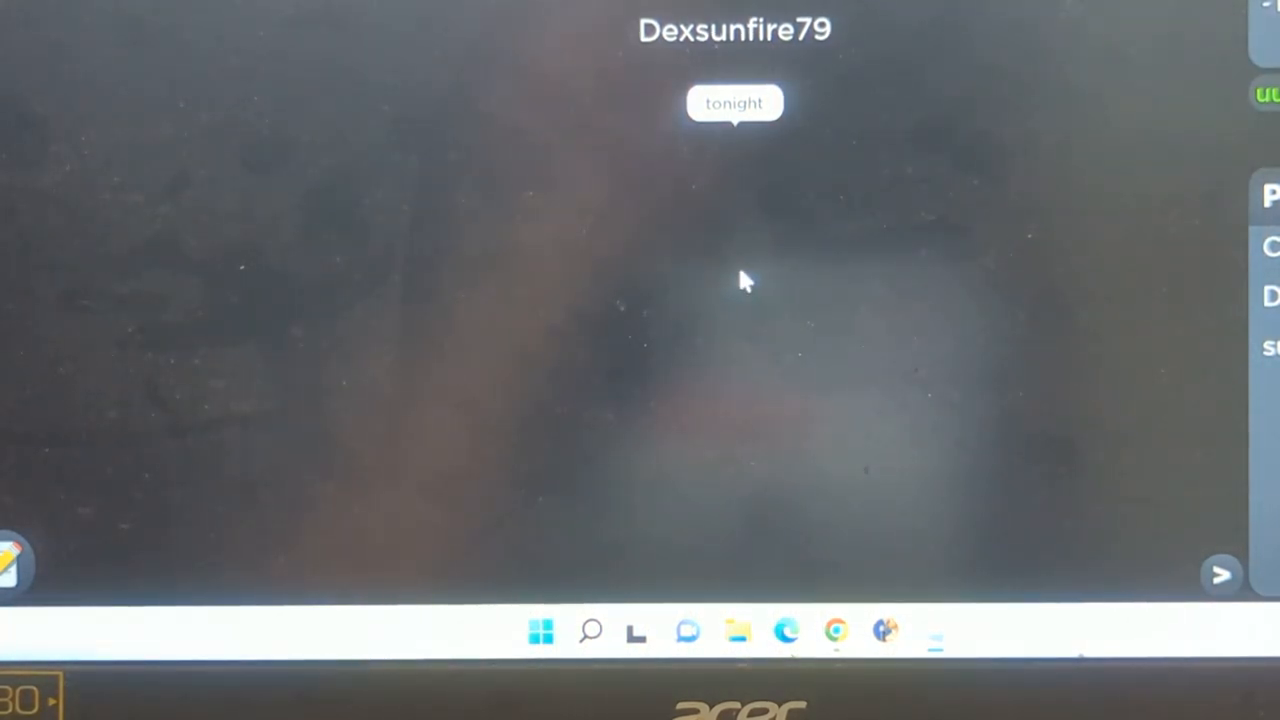